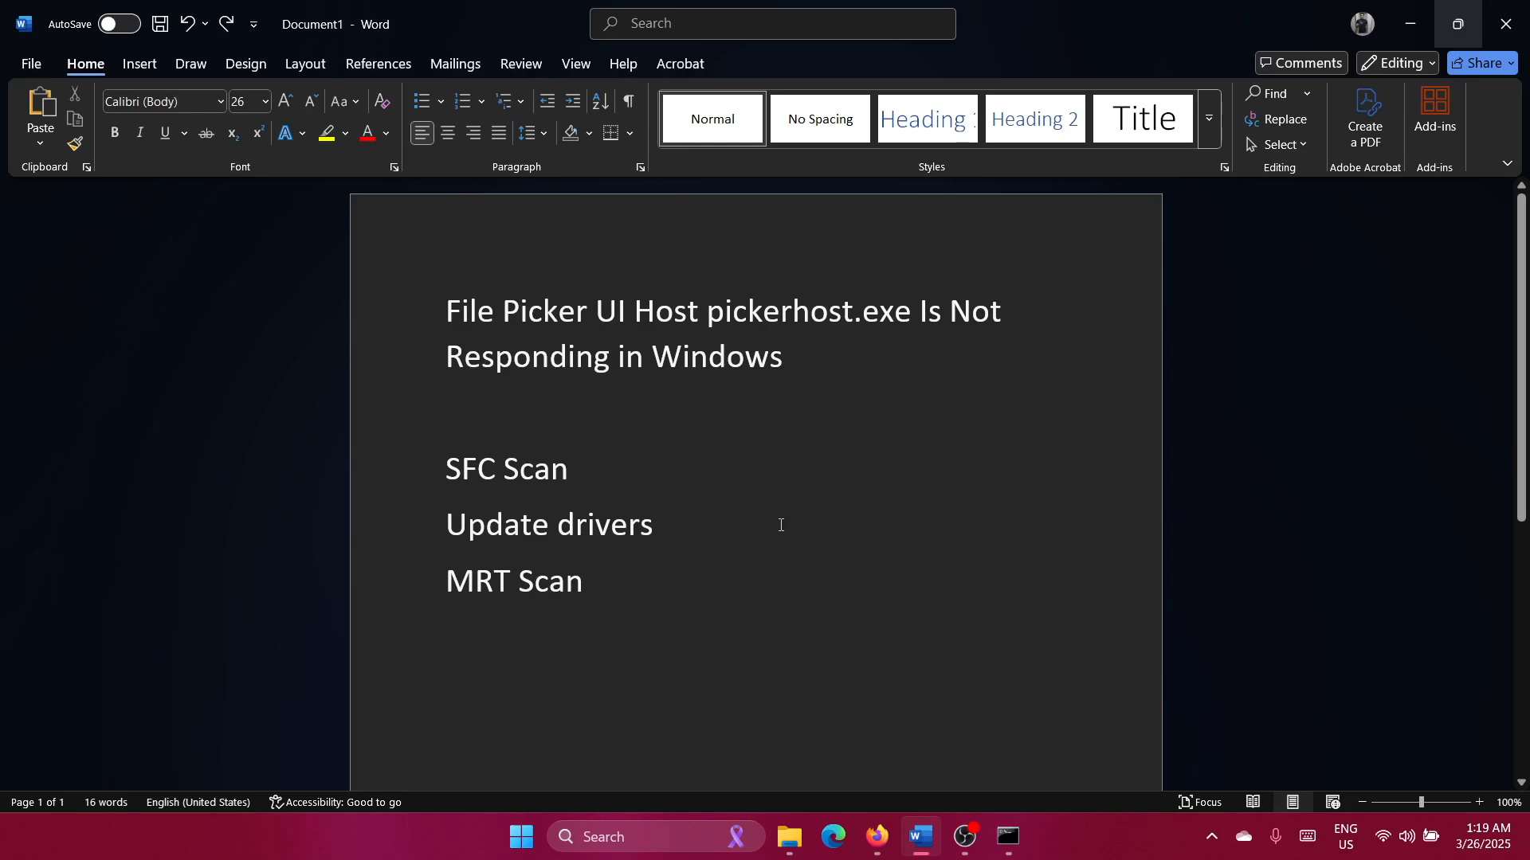
Open Command Prompt with administrator rights.
left_click(593, 581)
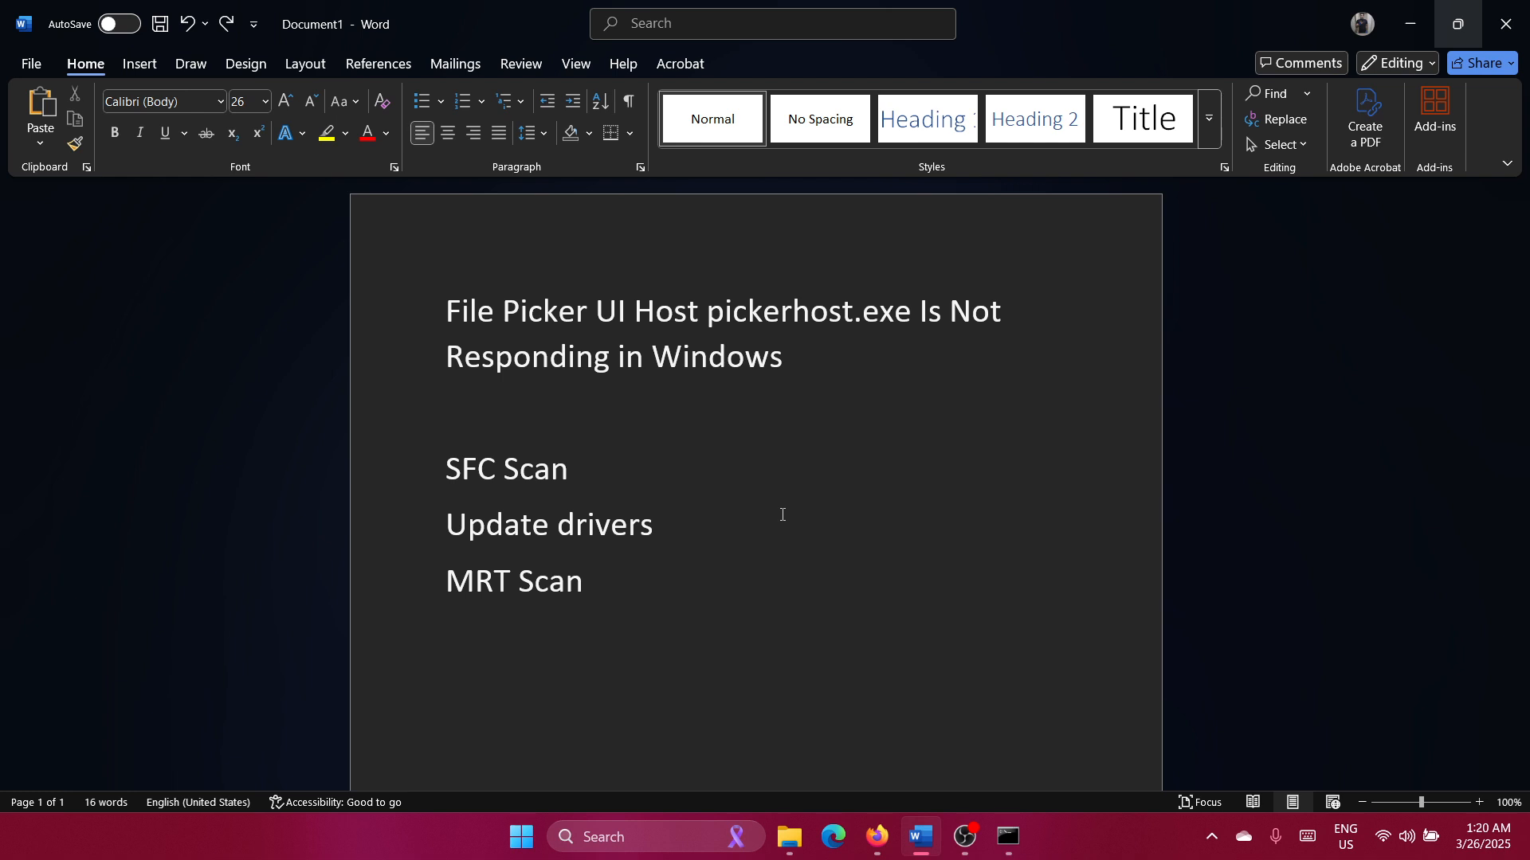
left_click(592, 581)
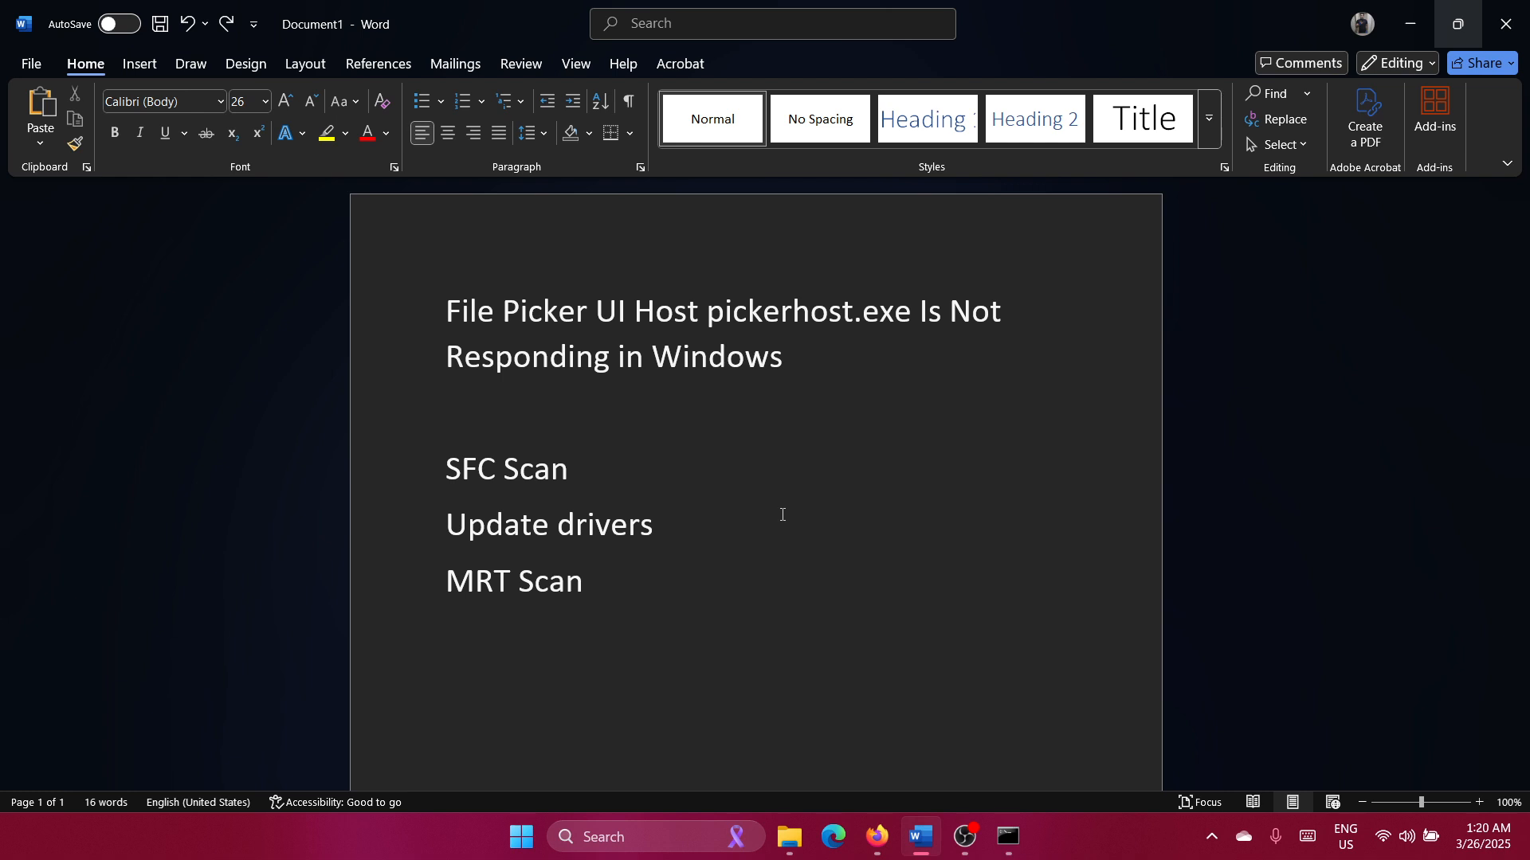
left_click(591, 581)
type("com")
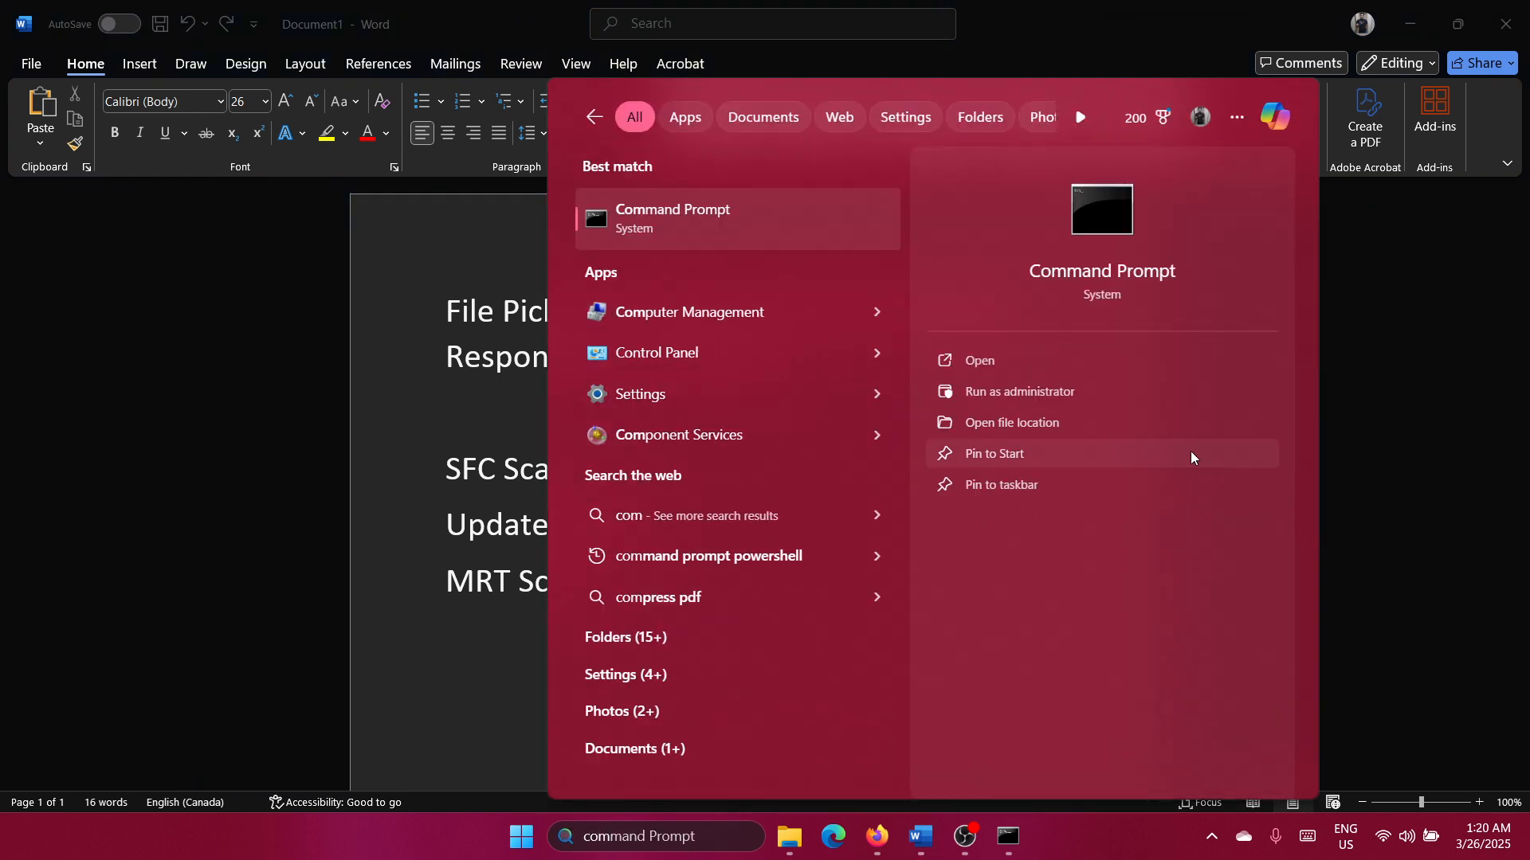
left_click(1019, 392)
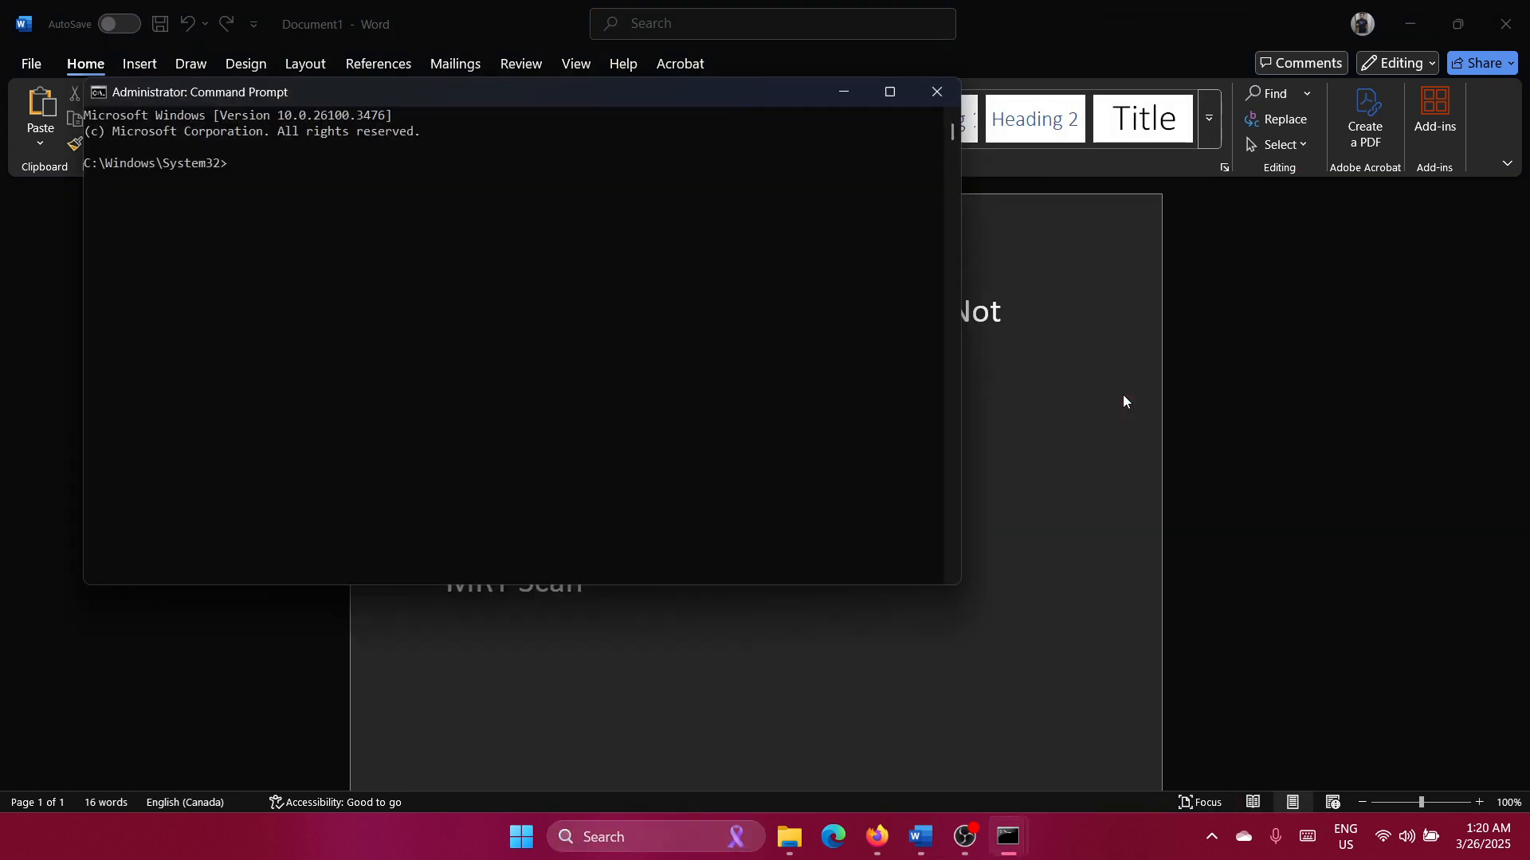
Run sfc /scannow so System File Checker begins verification.
type("sfc")
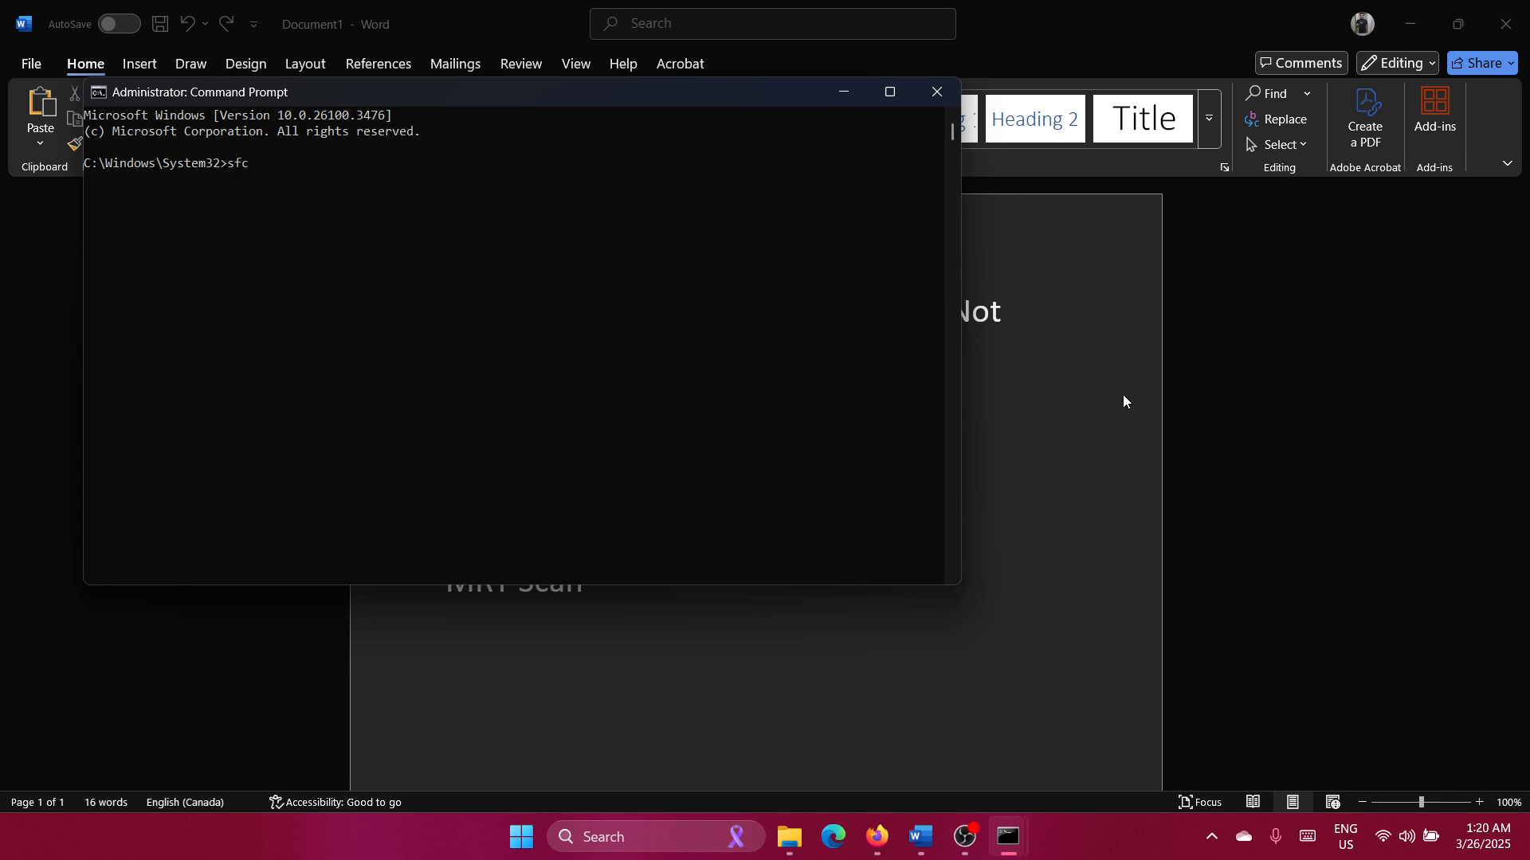
type("/scannow")
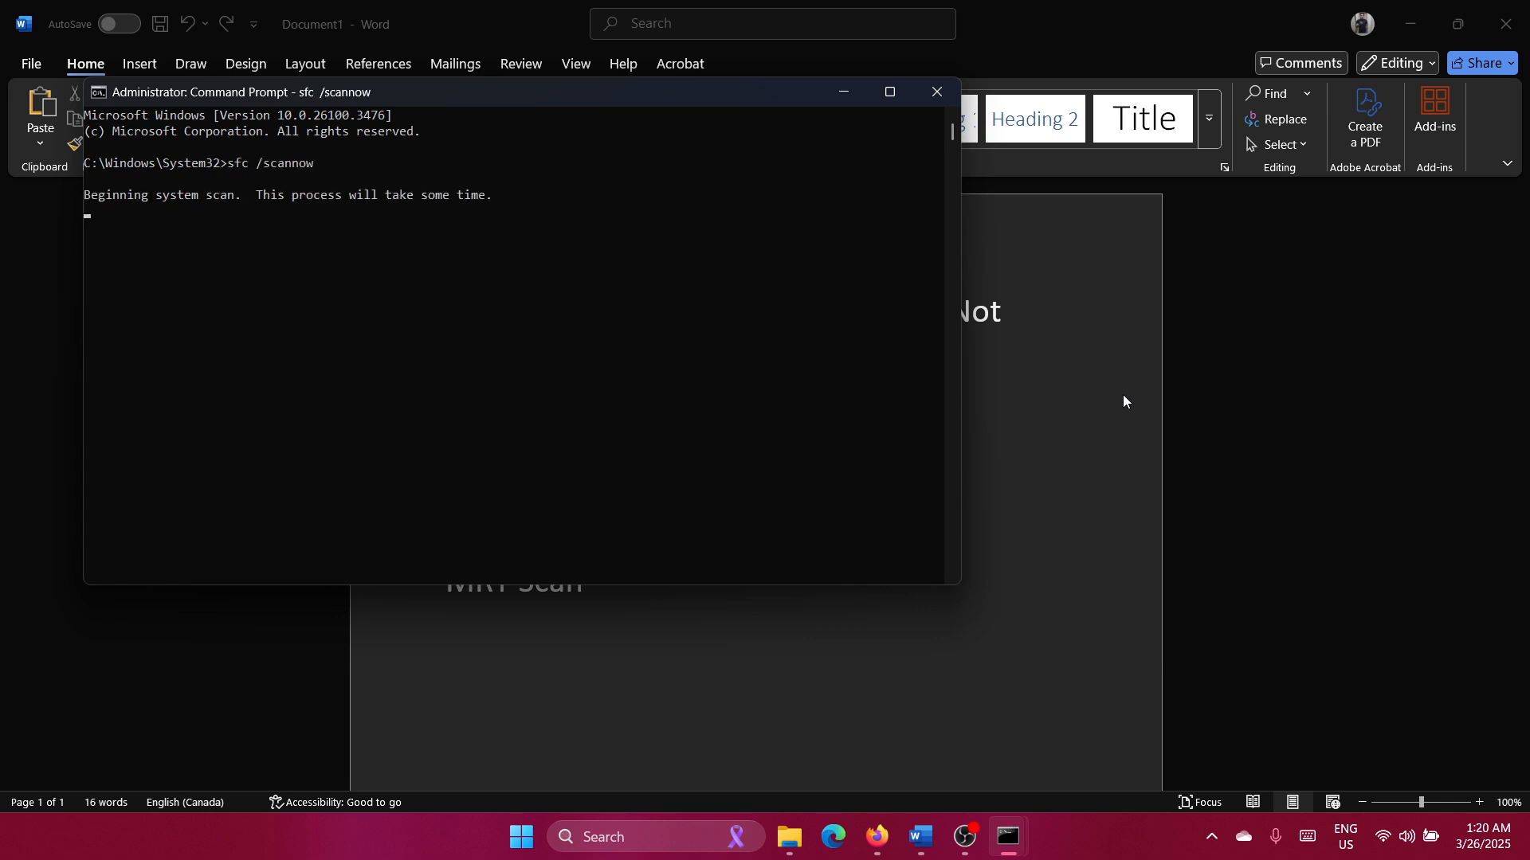
mouse_move(1110, 434)
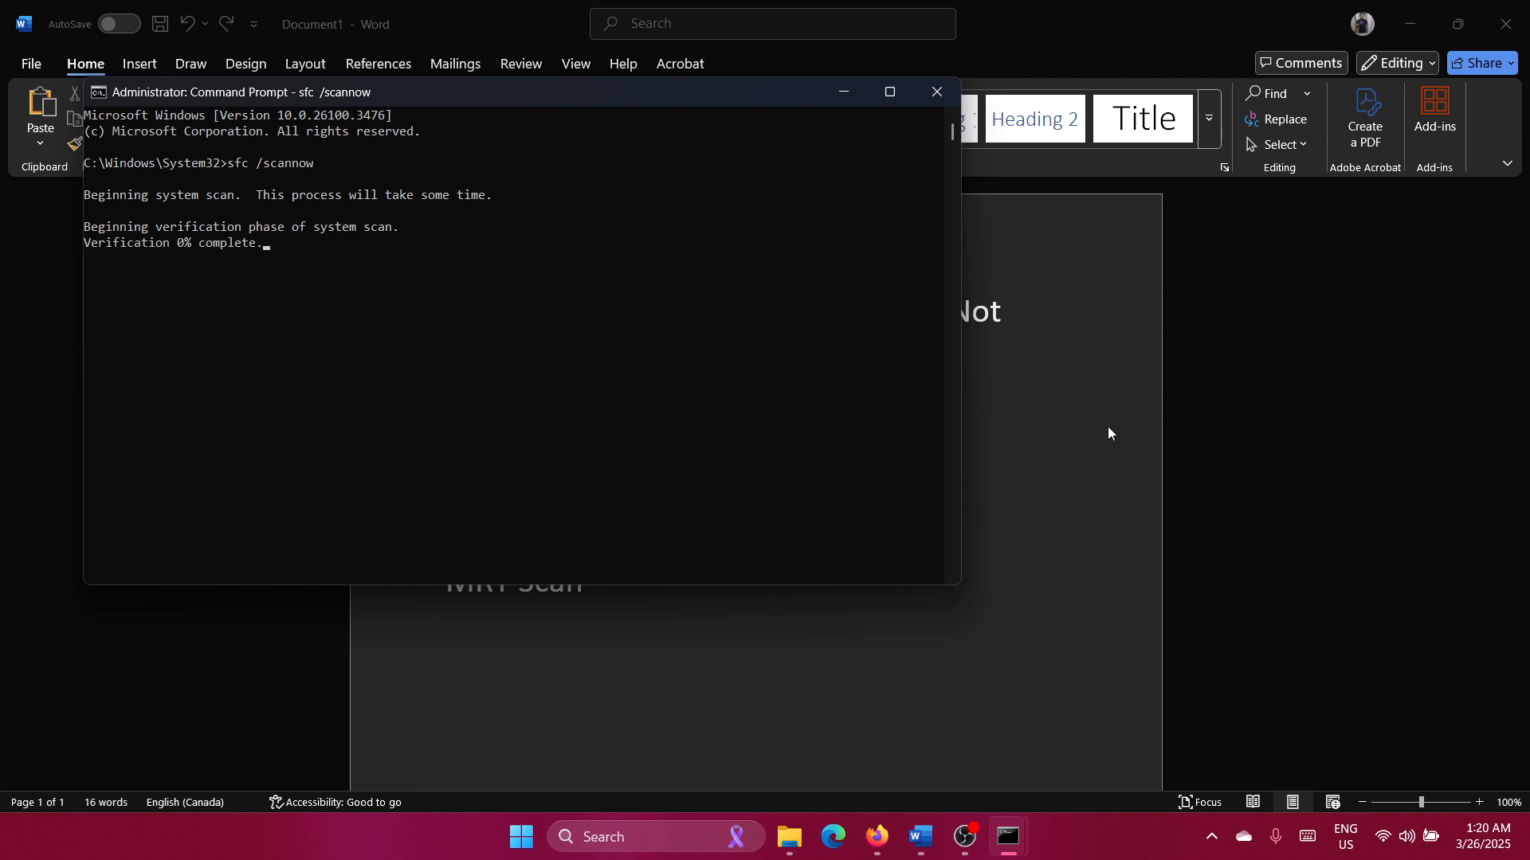
left_click(936, 91)
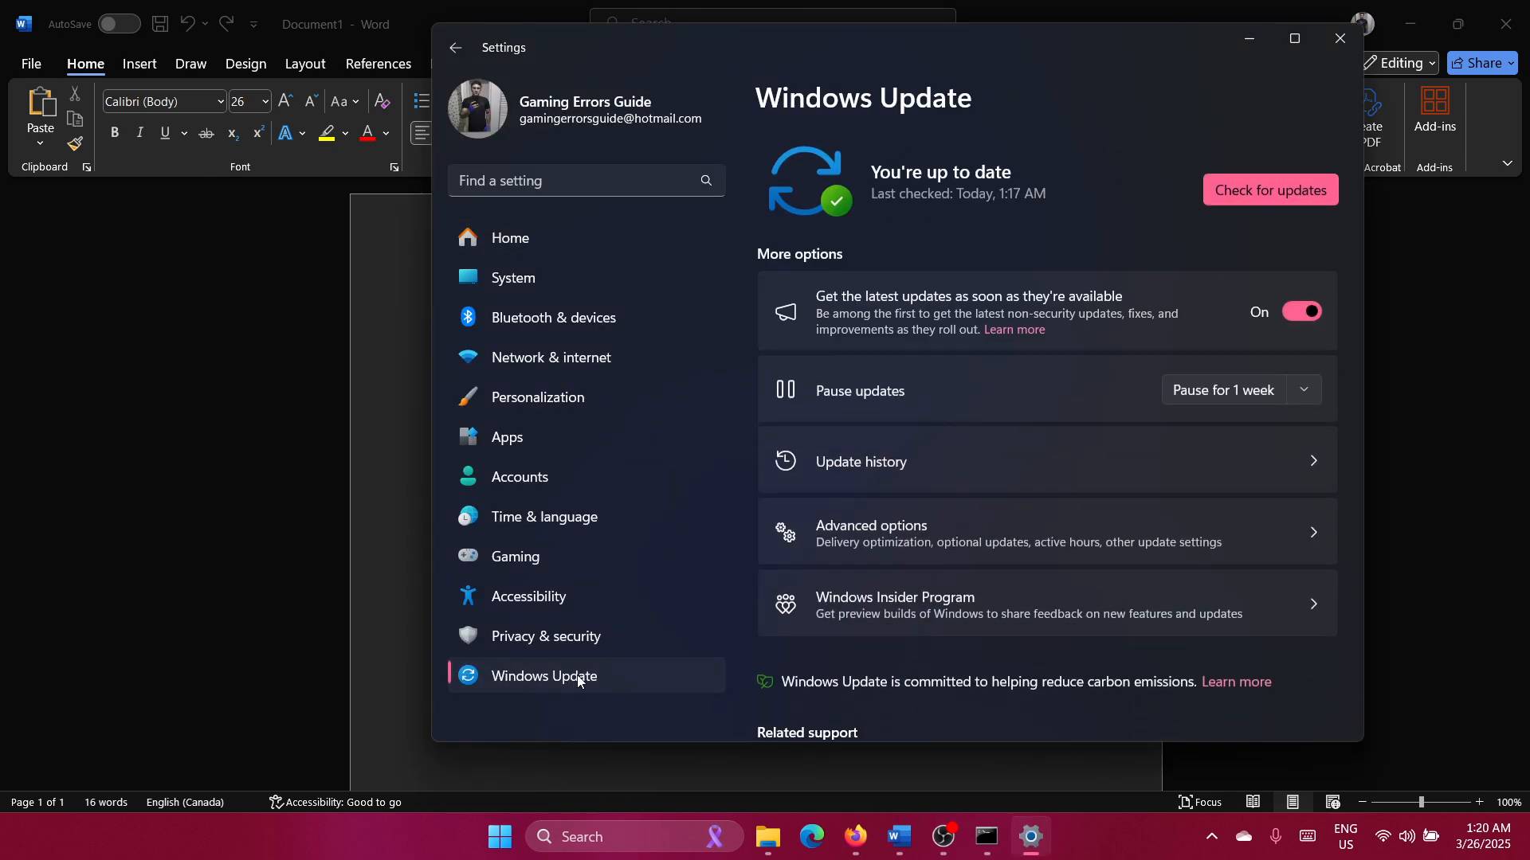
mouse_move(943, 536)
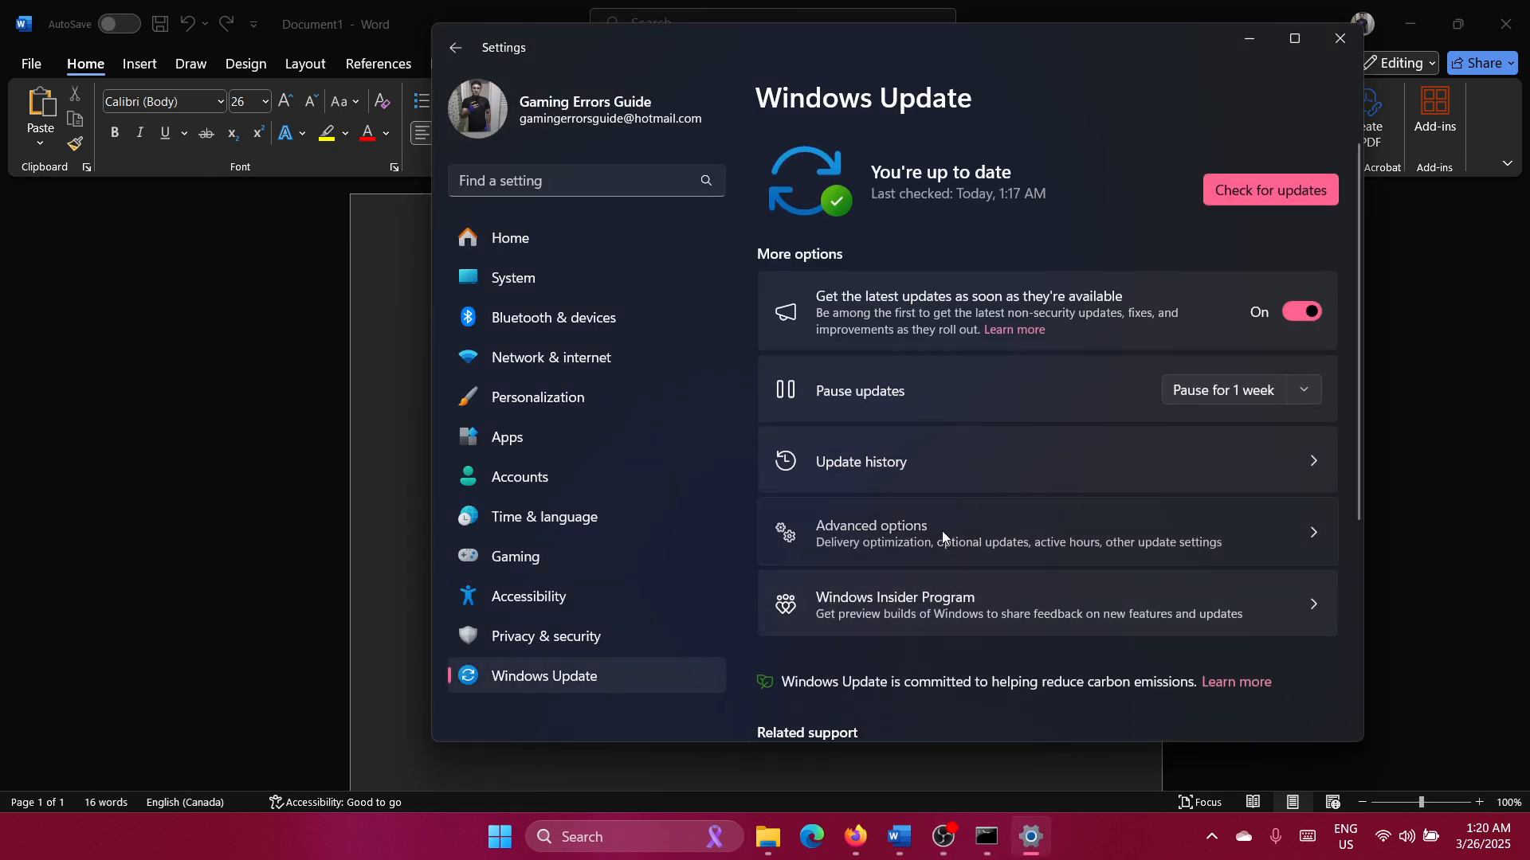
View Windows Update's advanced options, confirming no optional updates are available.
left_click(871, 531)
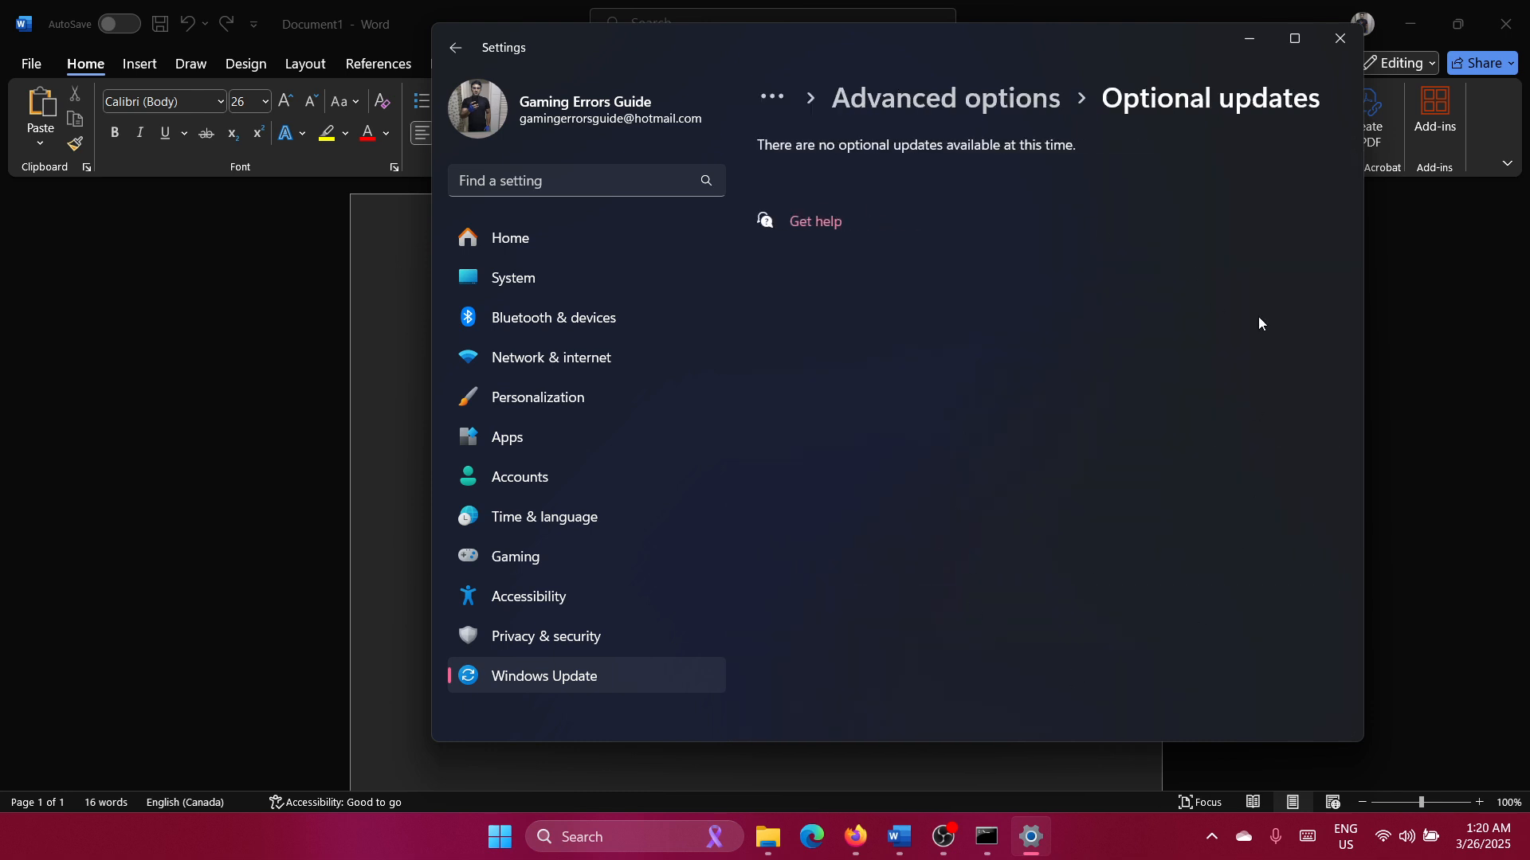
left_click(1340, 39)
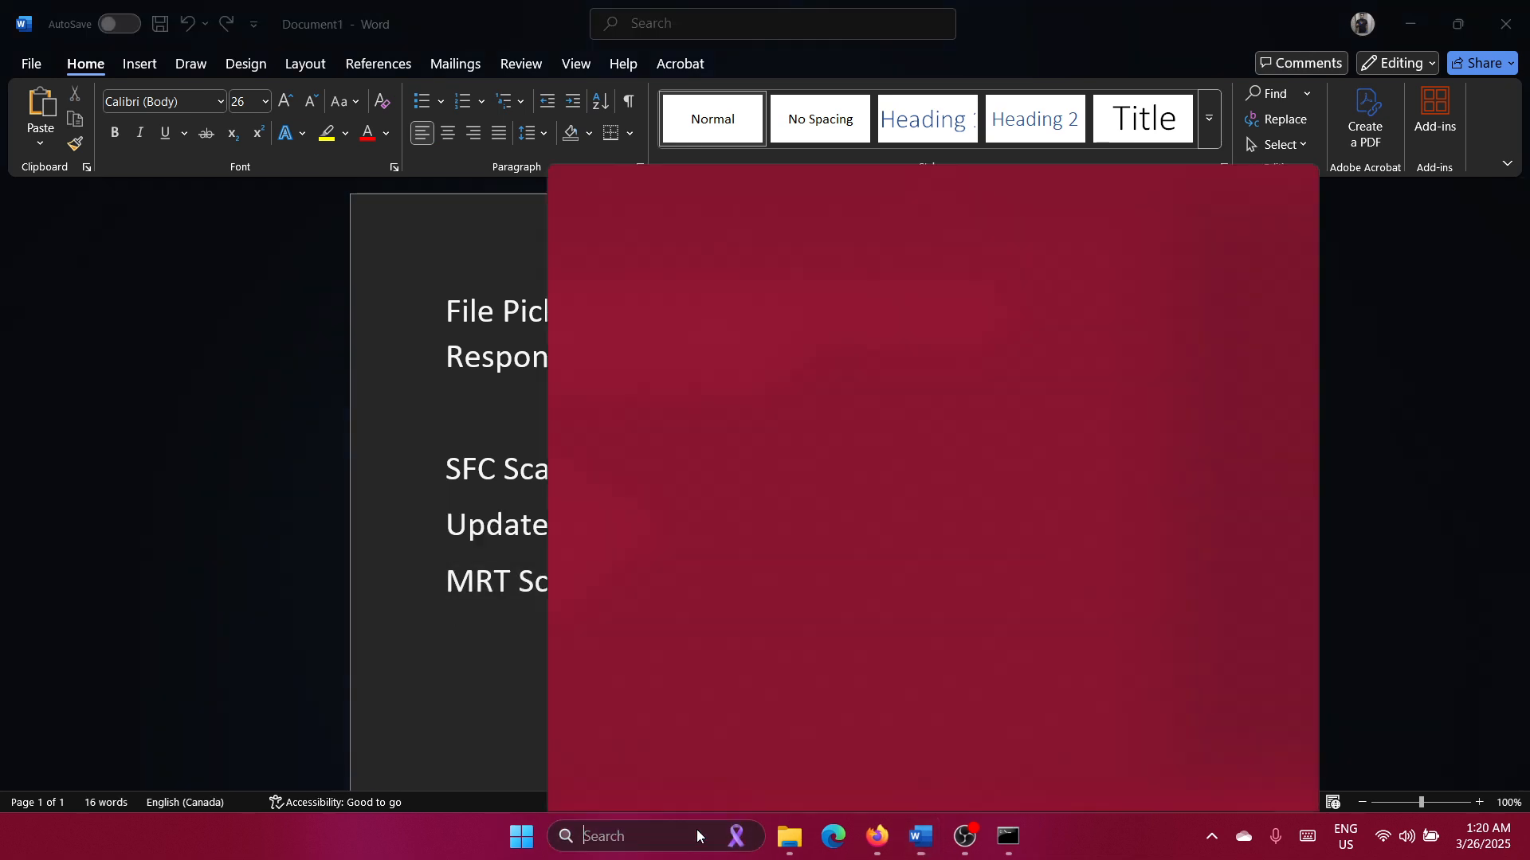
Launch mrt and start a full system scan.
type("mrt")
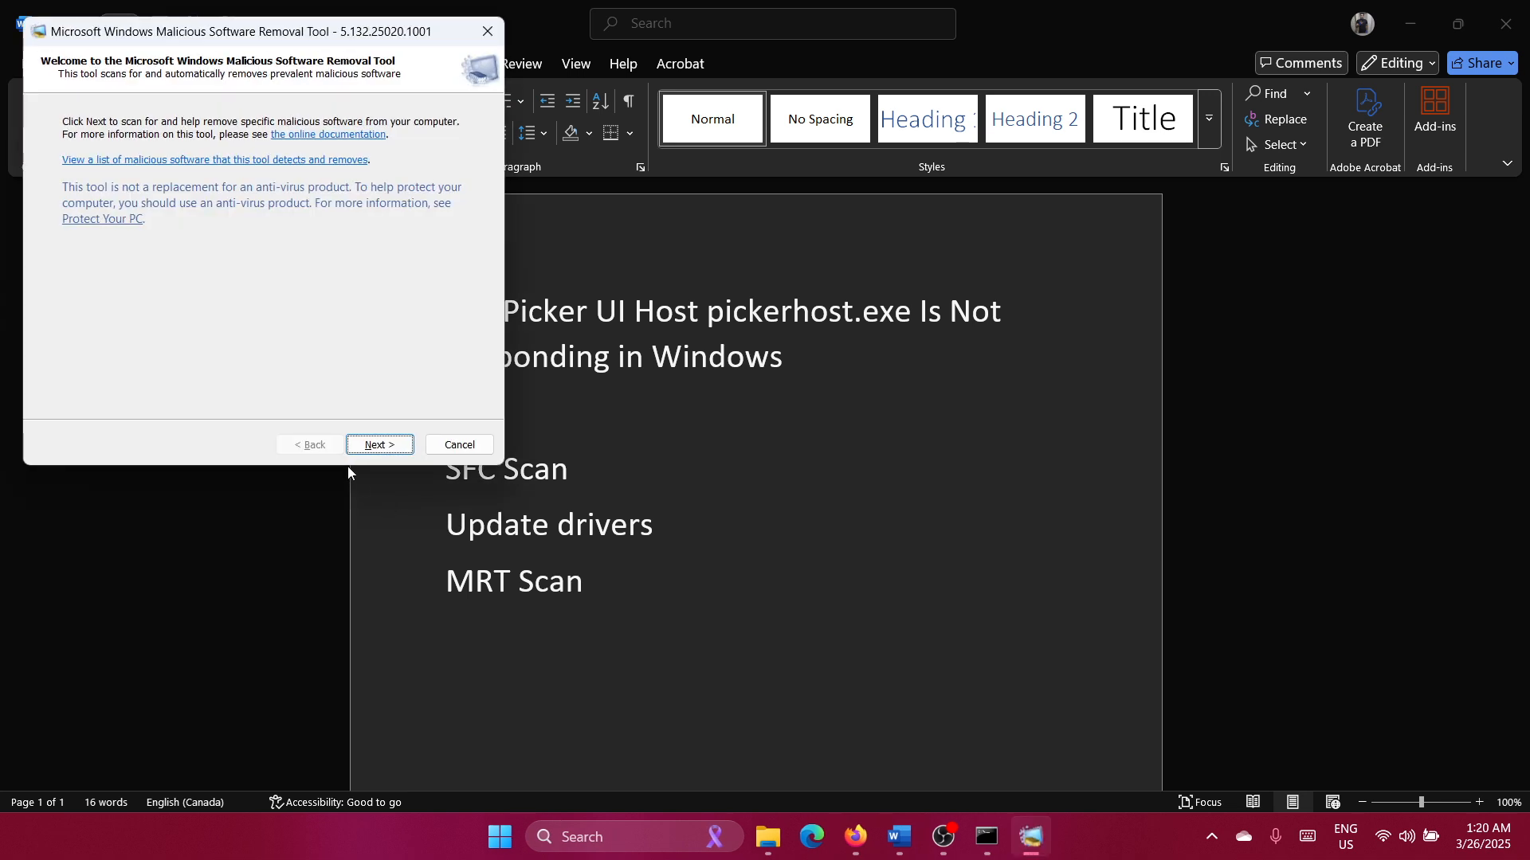
left_click(379, 445)
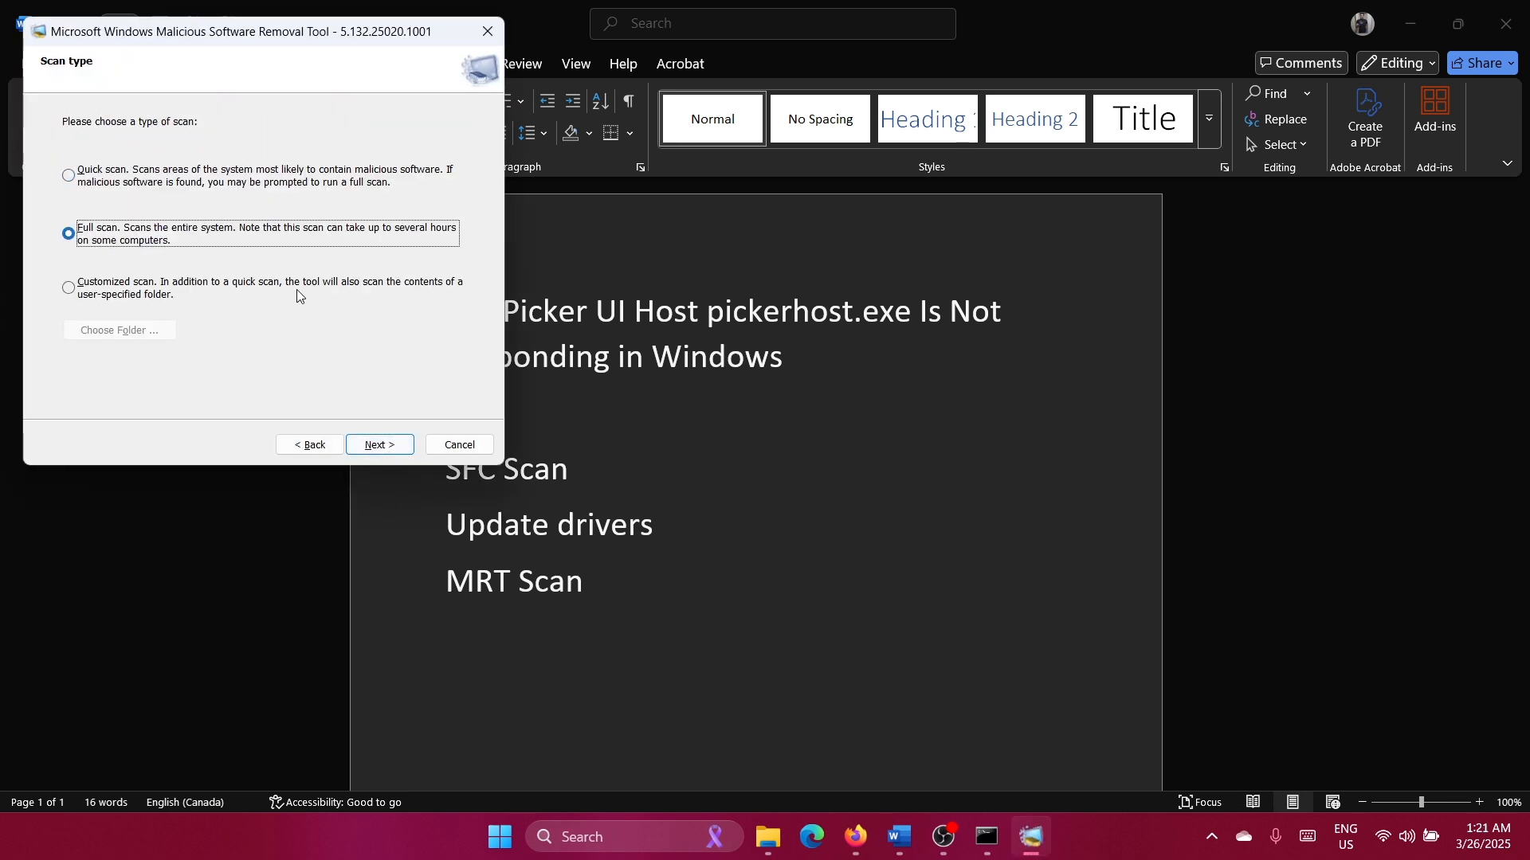
left_click(379, 445)
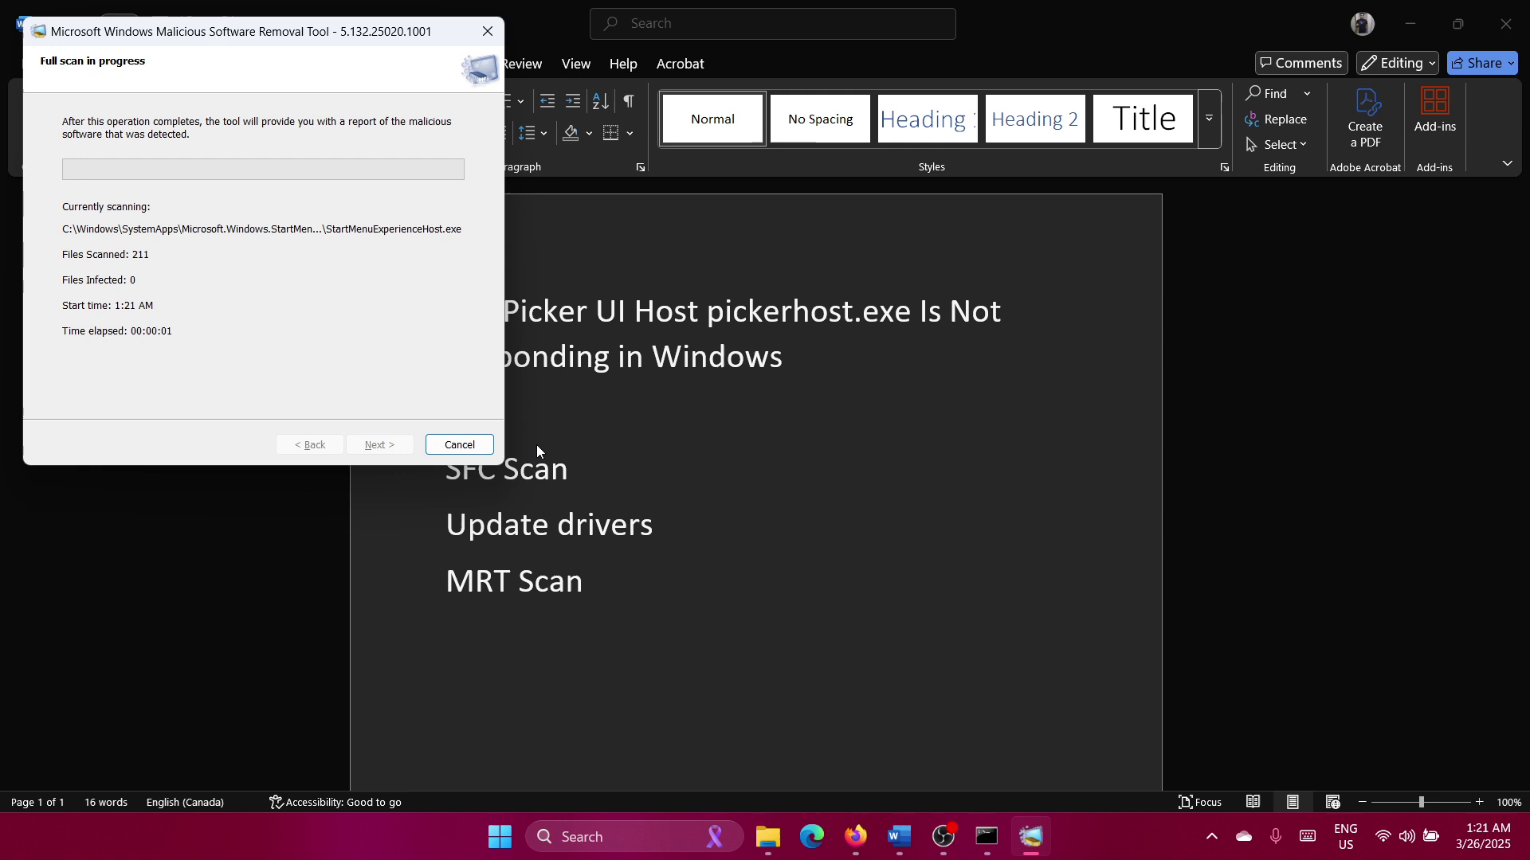
Cancel the running full scan, confirm, and return to the Word notes.
left_click(459, 444)
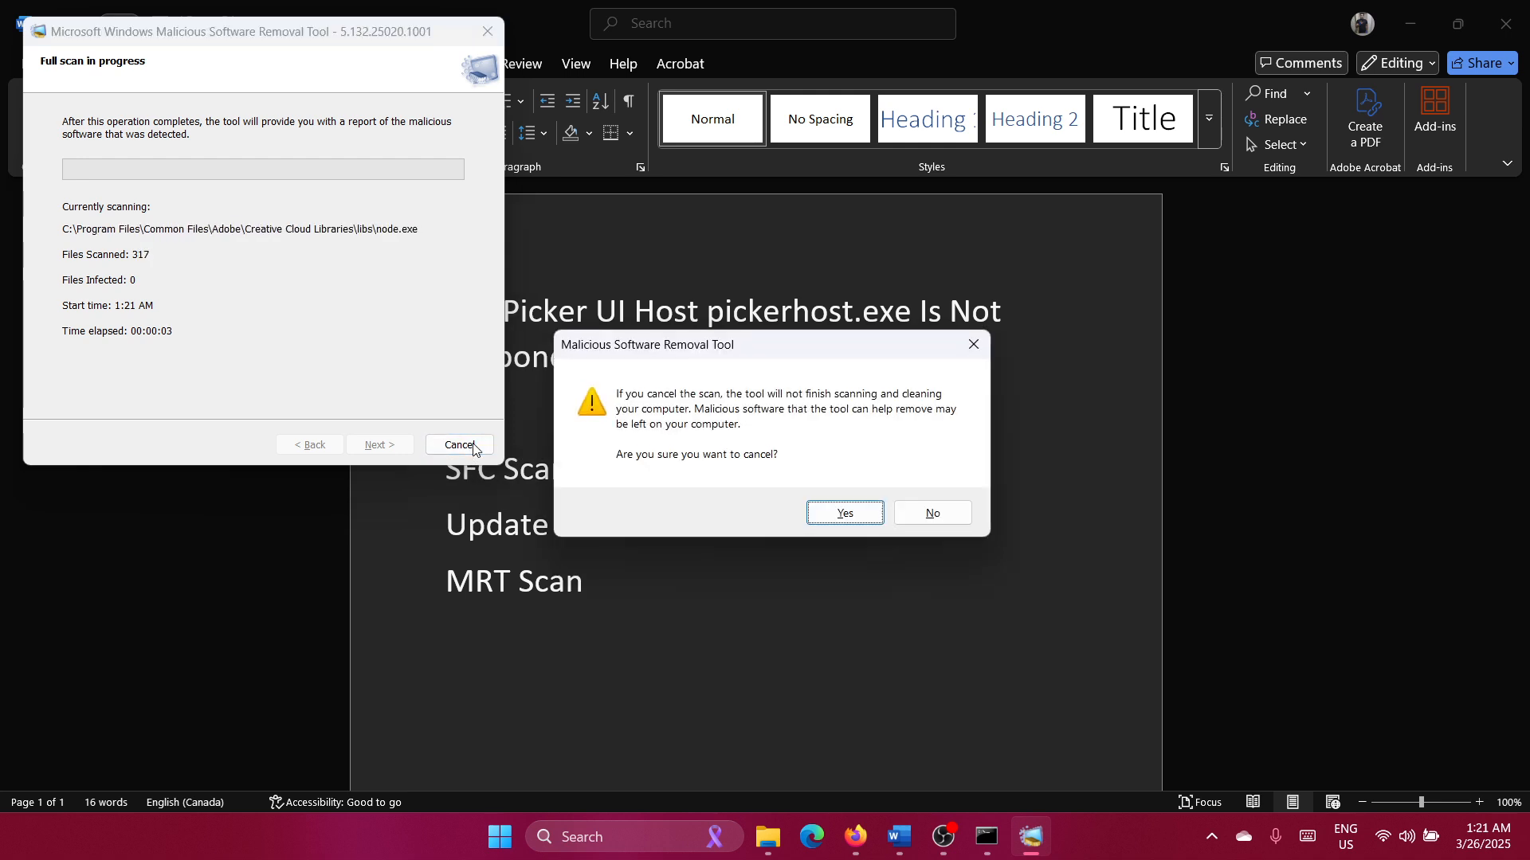
left_click(932, 513)
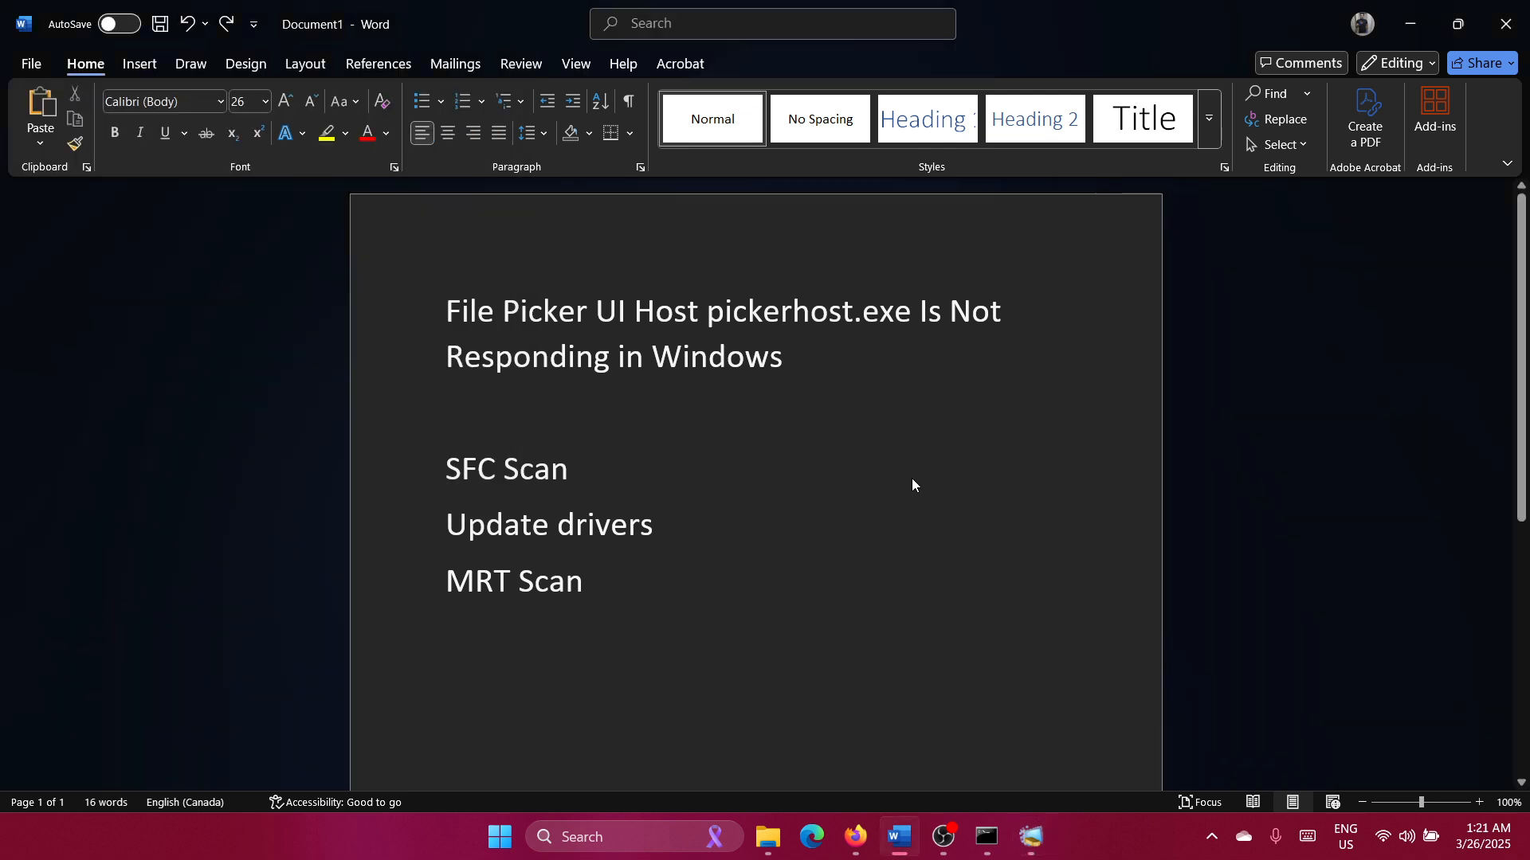
left_click(591, 581)
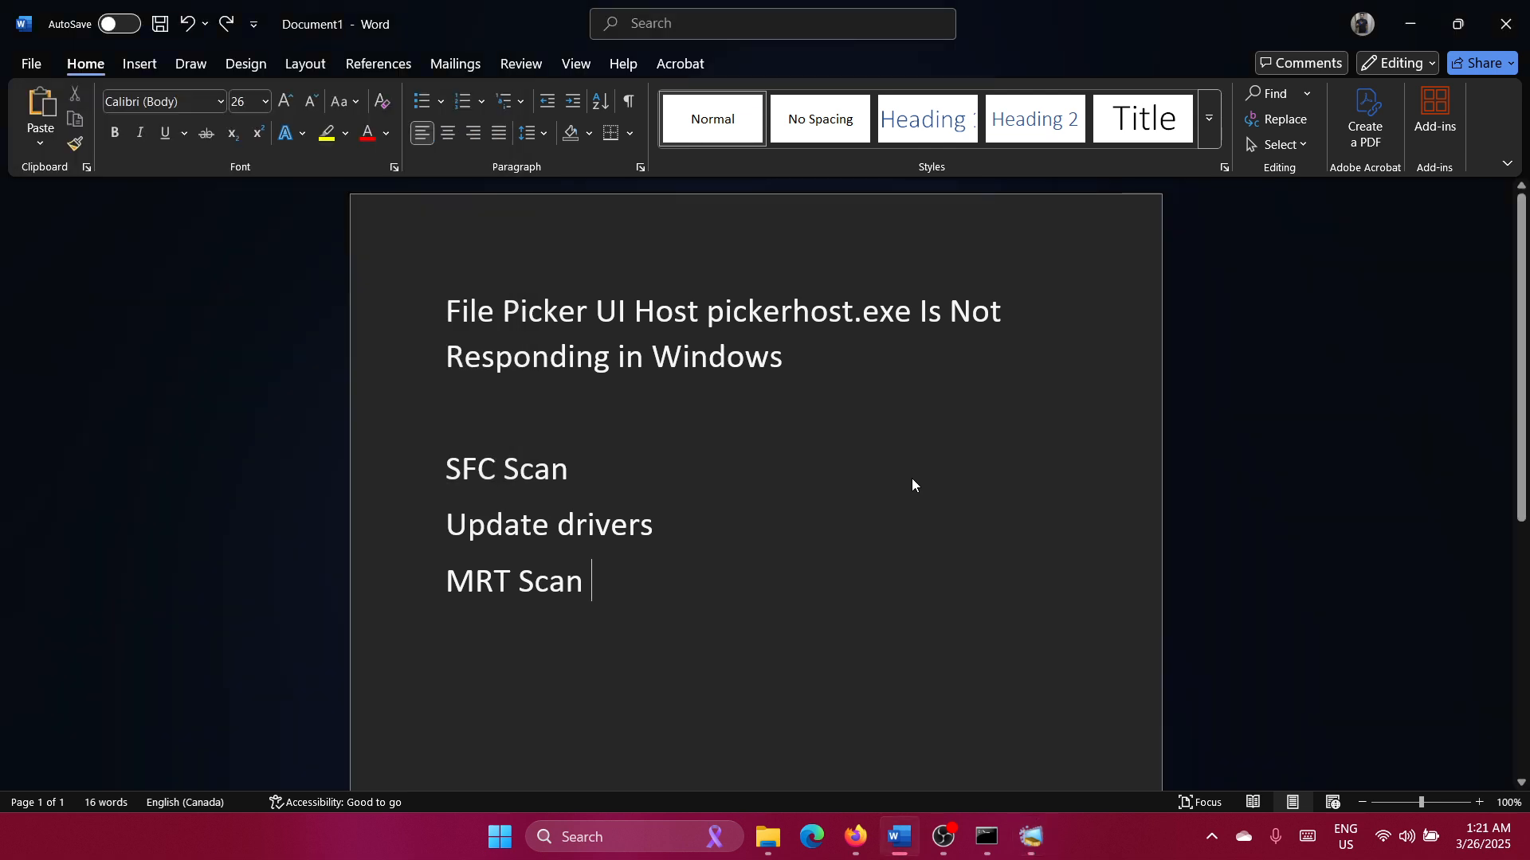